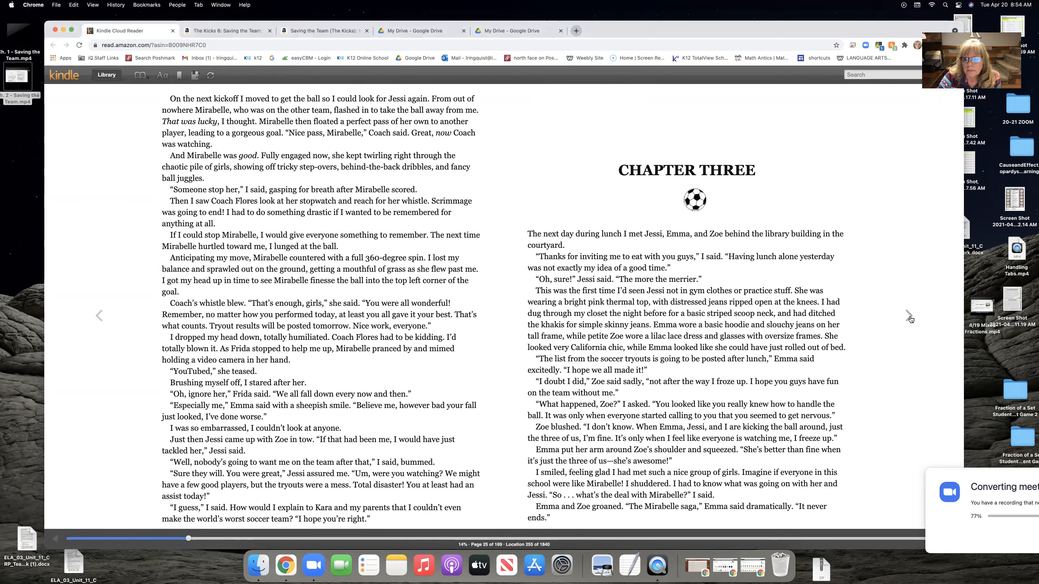
Turn forward past Chapter Three's opening to page 28, where the girls find the tryout list
left_click(909, 317)
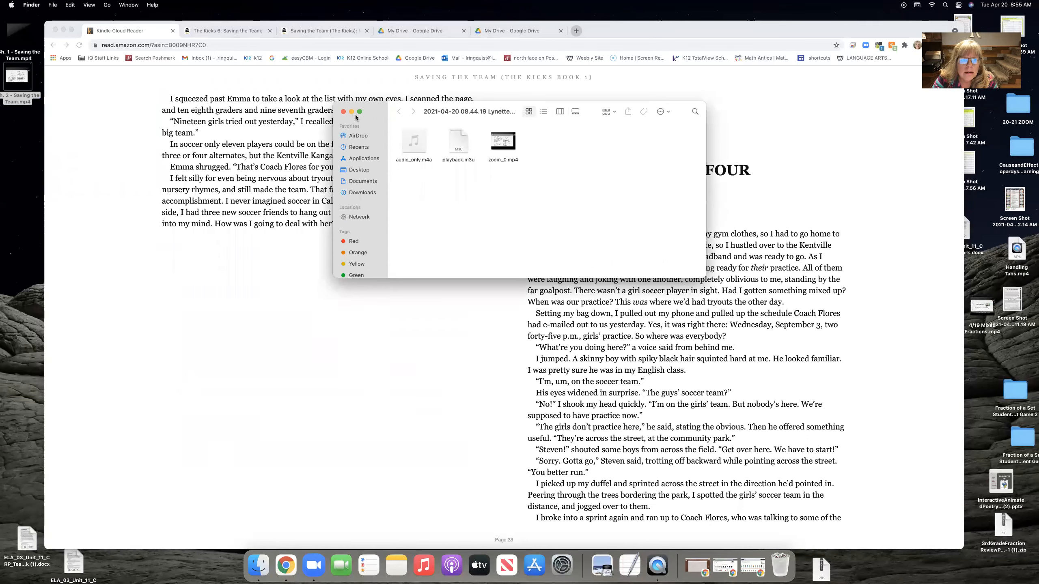
left_click(342, 112)
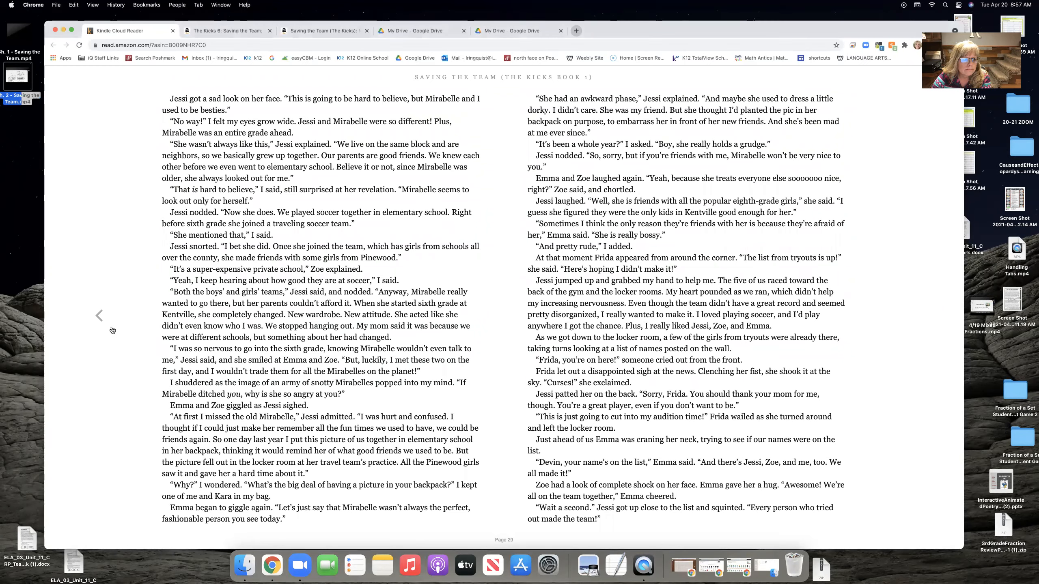
Advance to page 32, where Chapter Four begins beside the tryout-list ending
left_click(909, 316)
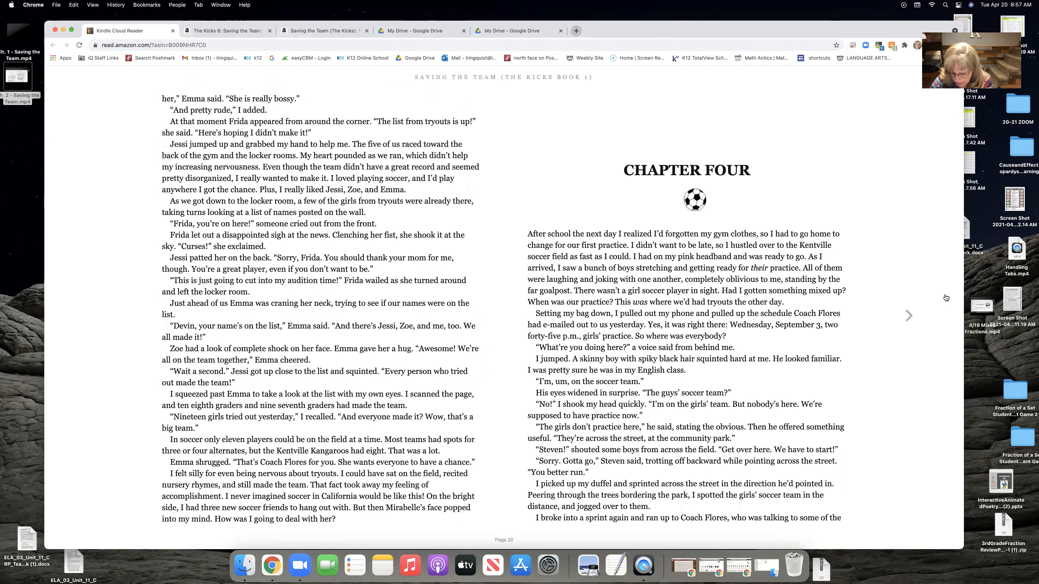
left_click(908, 315)
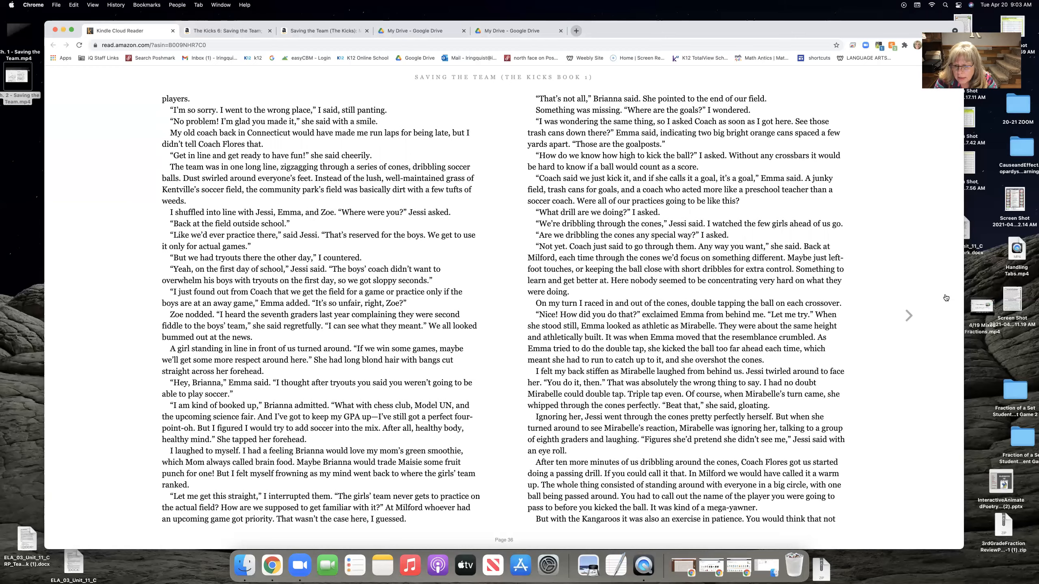
Turn two pages forward to page 40, where Devin and Mirabelle become Kangaroos co-captains
left_click(908, 316)
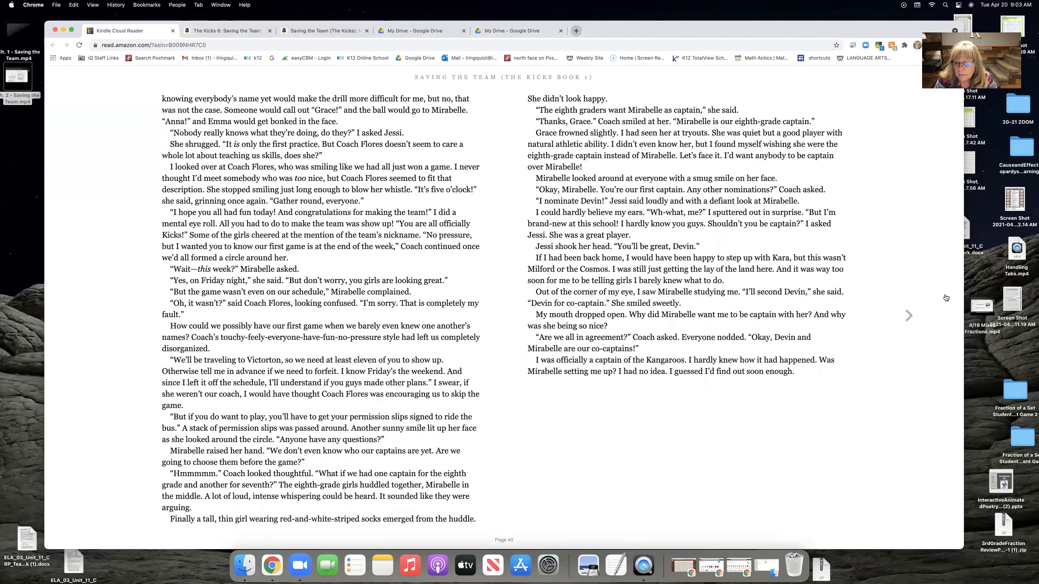
left_click(909, 316)
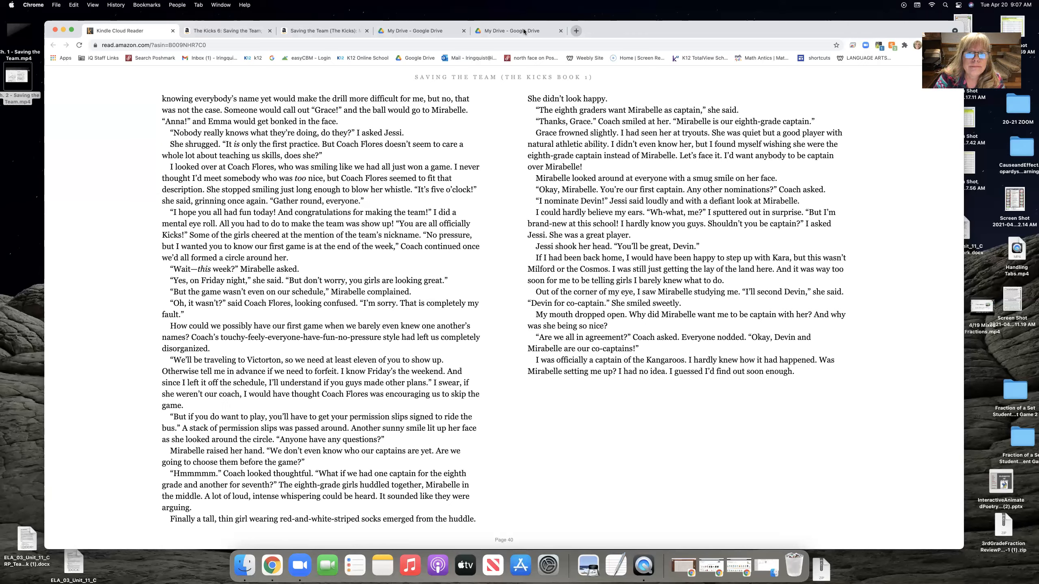
mouse_move(528, 110)
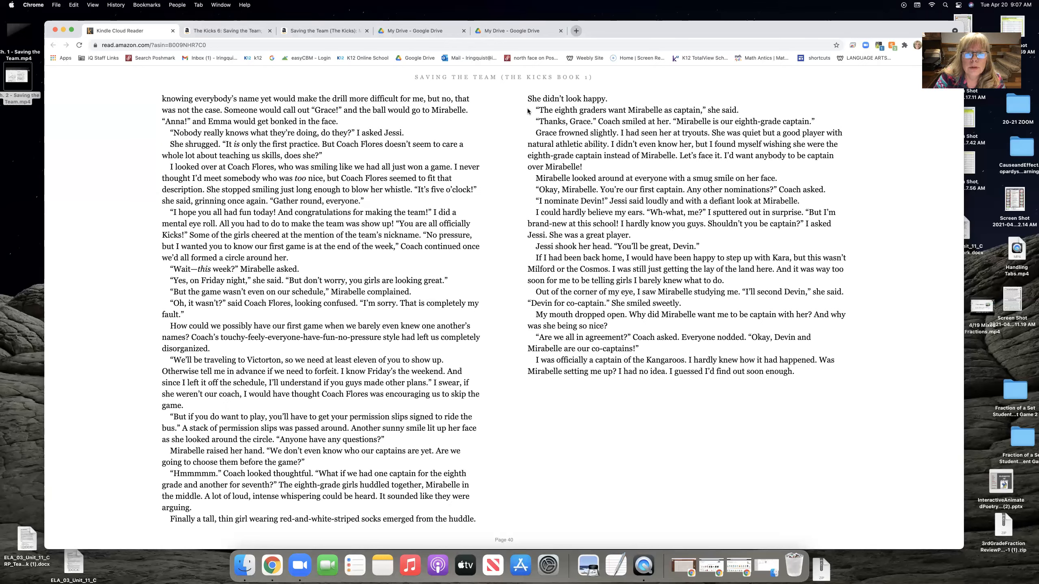